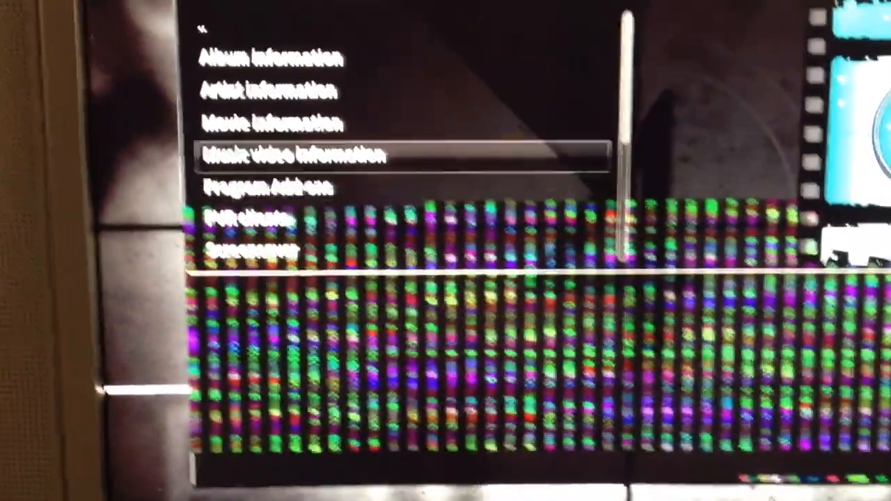
Open the TV Shows source, listing series from Arrested Development to Grey's Anatomy
key("down")
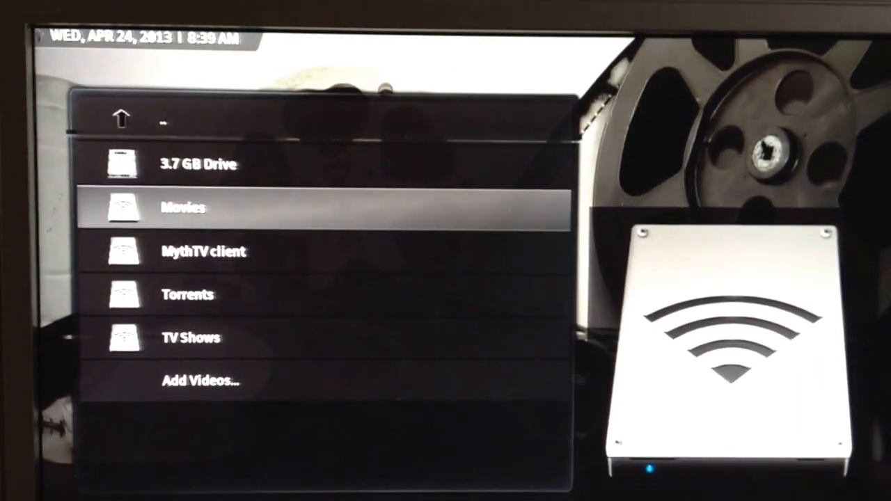
key("Down")
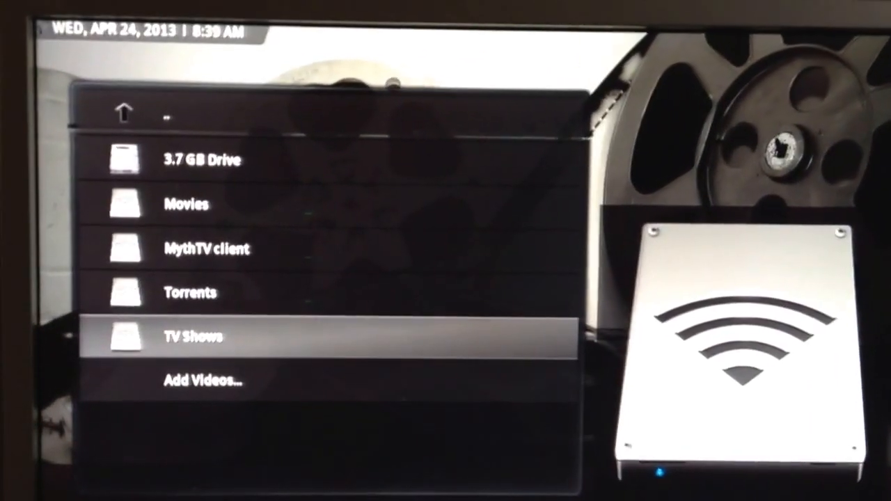
left_click(194, 335)
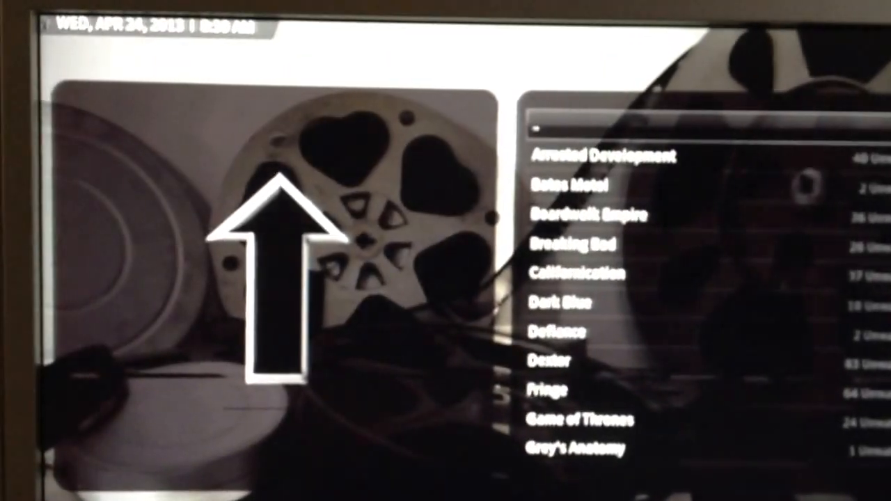